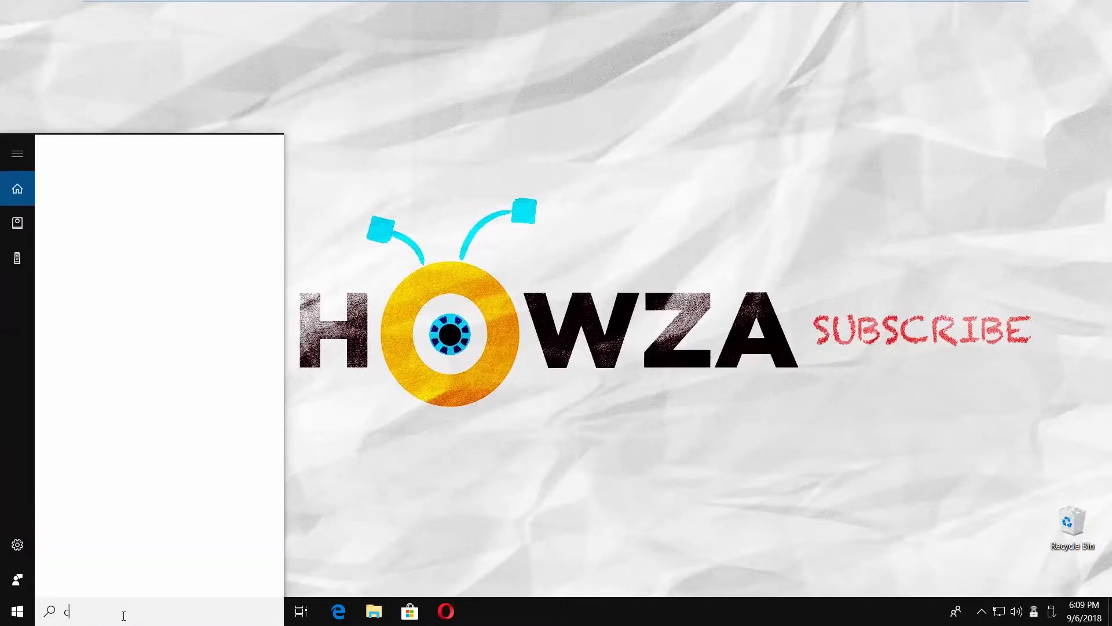
Search Start for 'command prompt' and launch it with Run as administrator.
text(ommand prompt)
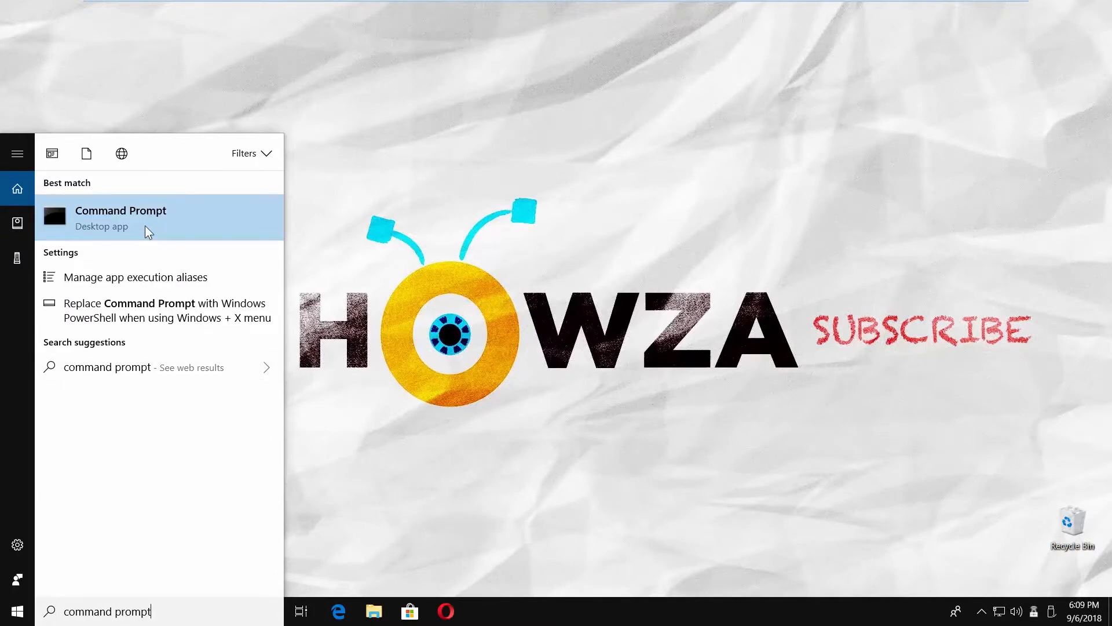
click(121, 217)
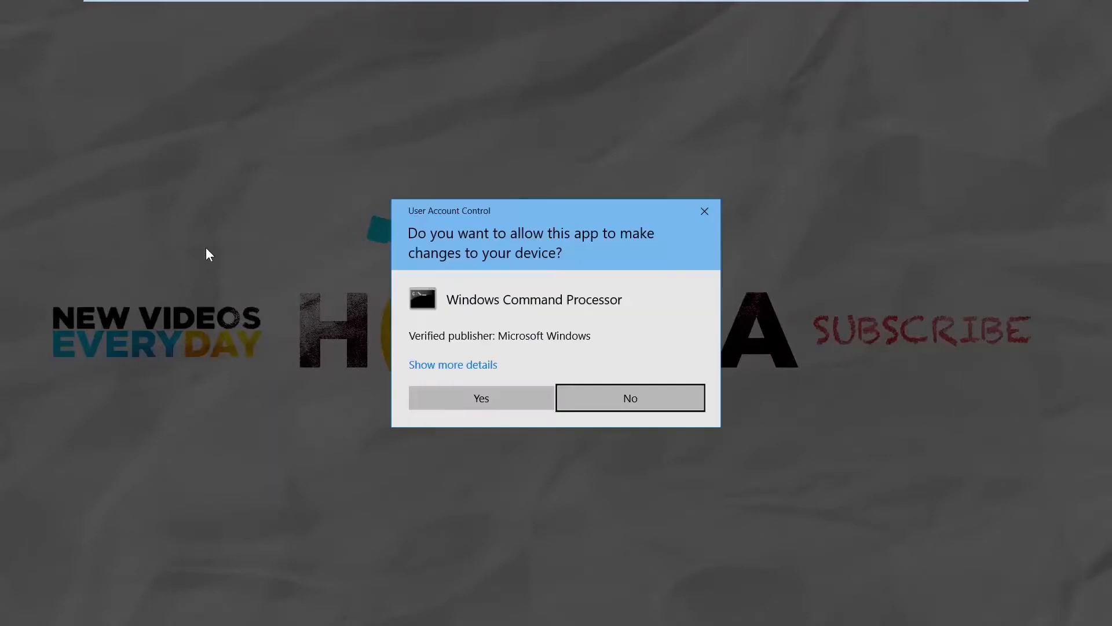
Approve UAC, run sfc /scannow until corrupt files are repaired, then close the window.
click(480, 397)
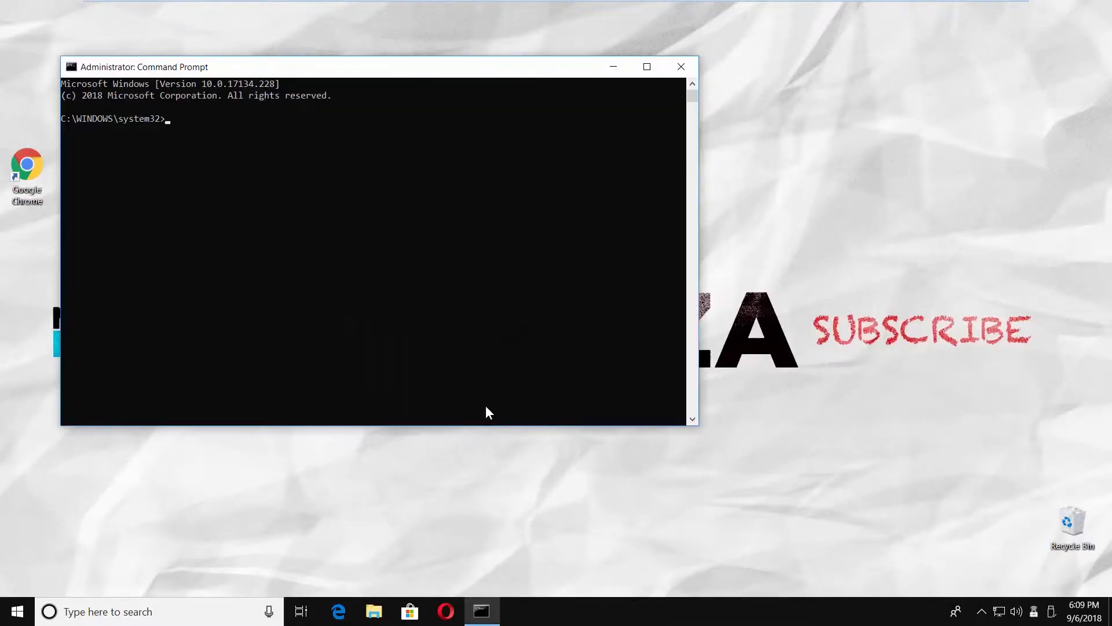
text(sfc /scannow)
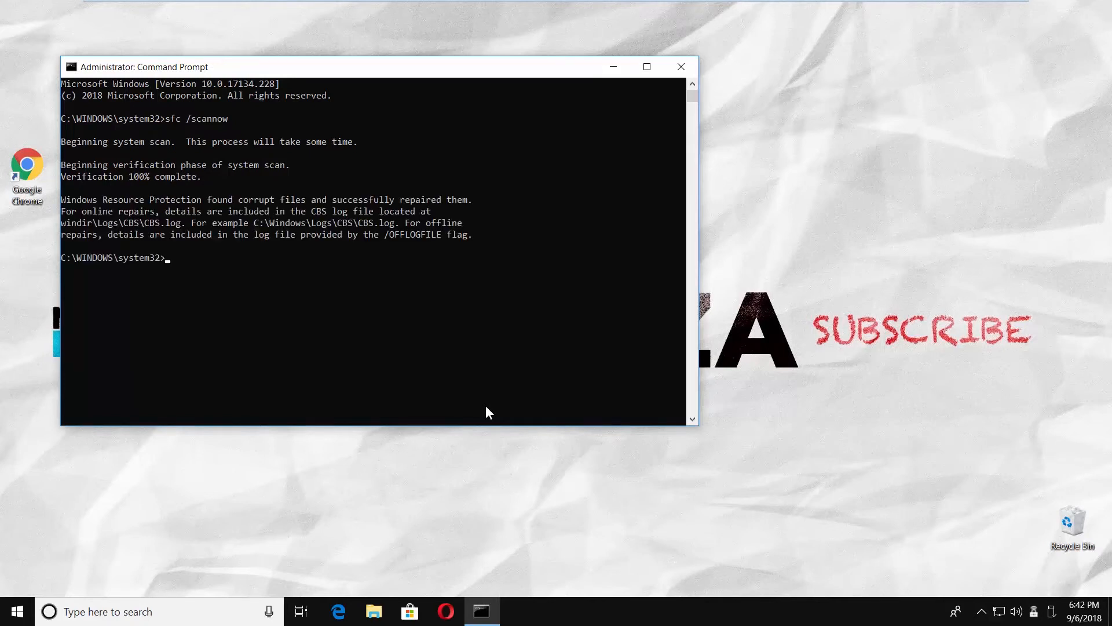
click(680, 66)
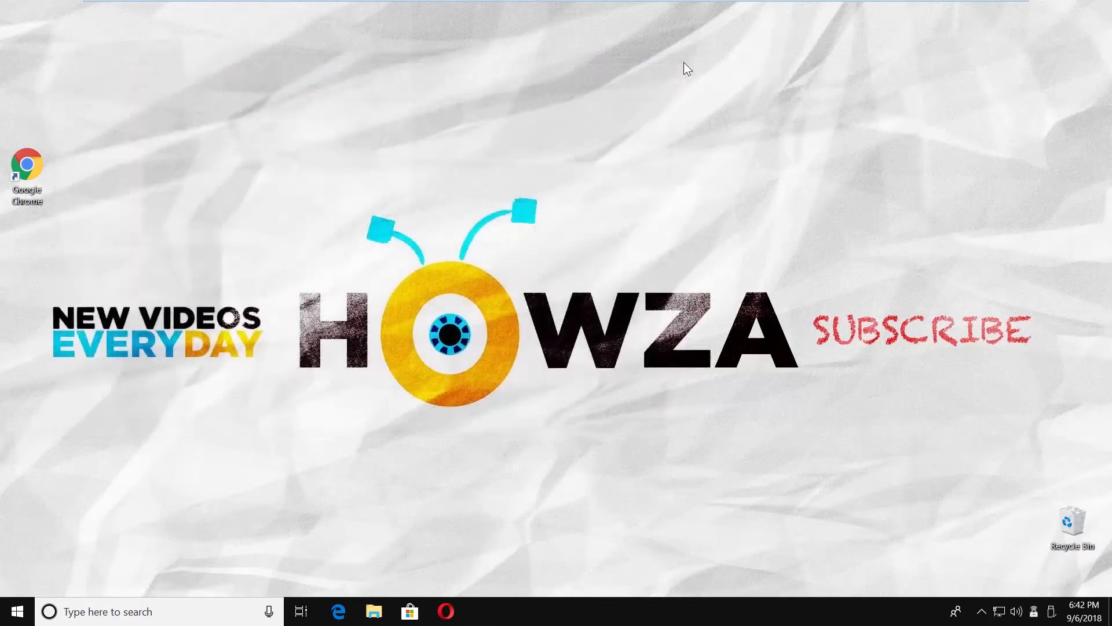